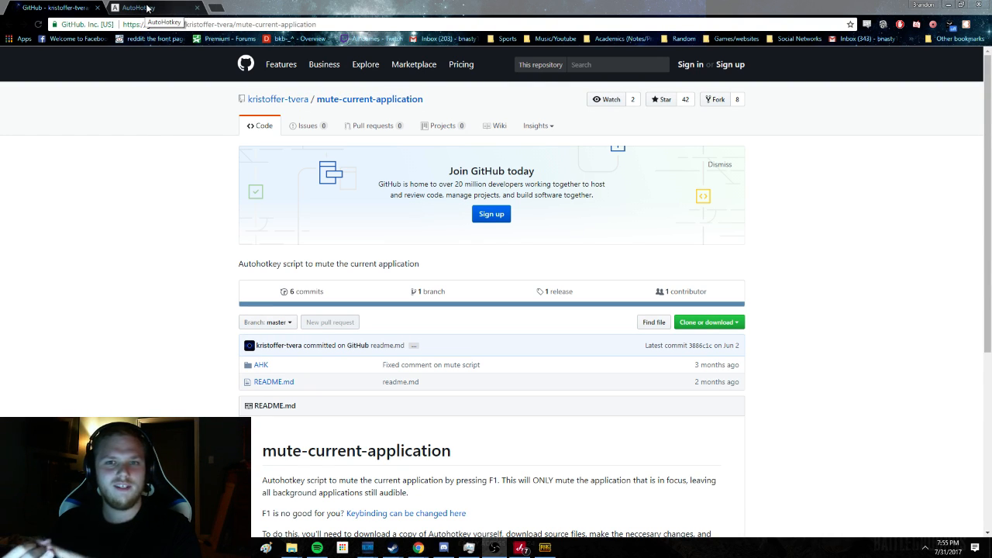
mouse_move(451, 415)
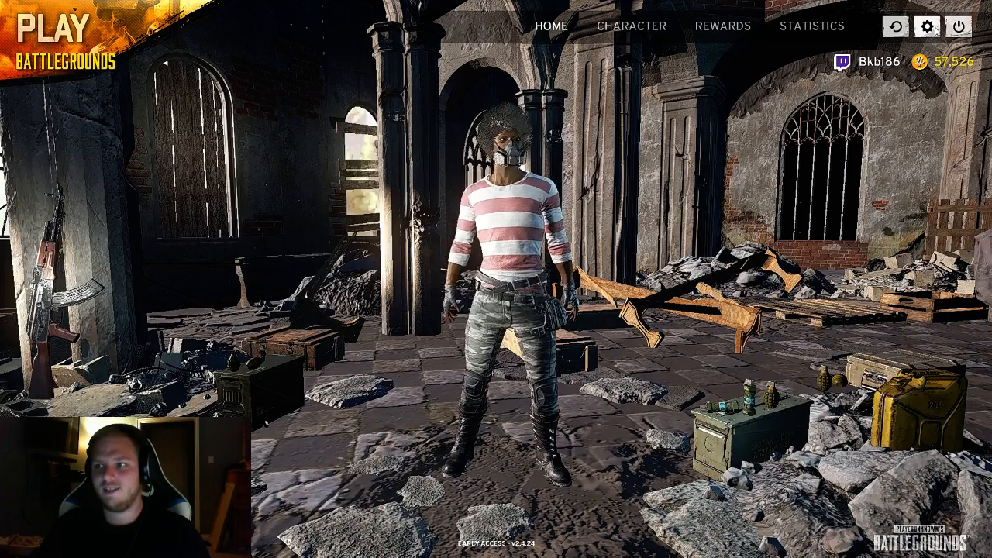
left_click(927, 25)
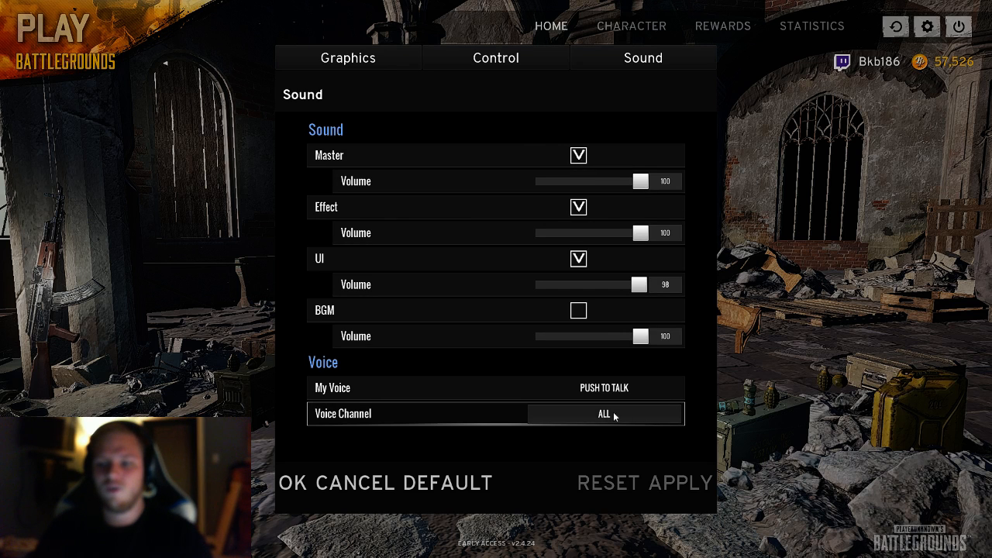
left_click(605, 413)
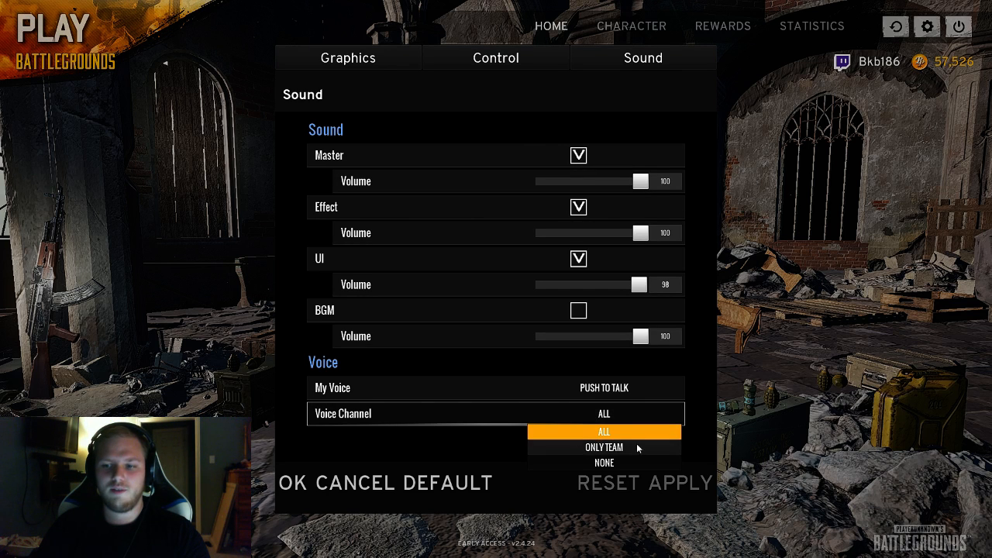
left_click(603, 431)
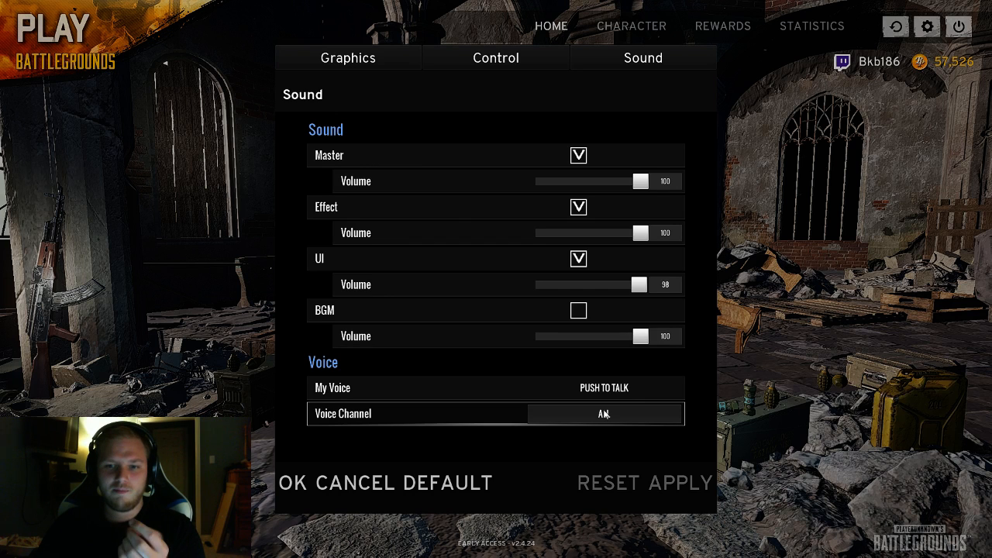
left_click(605, 413)
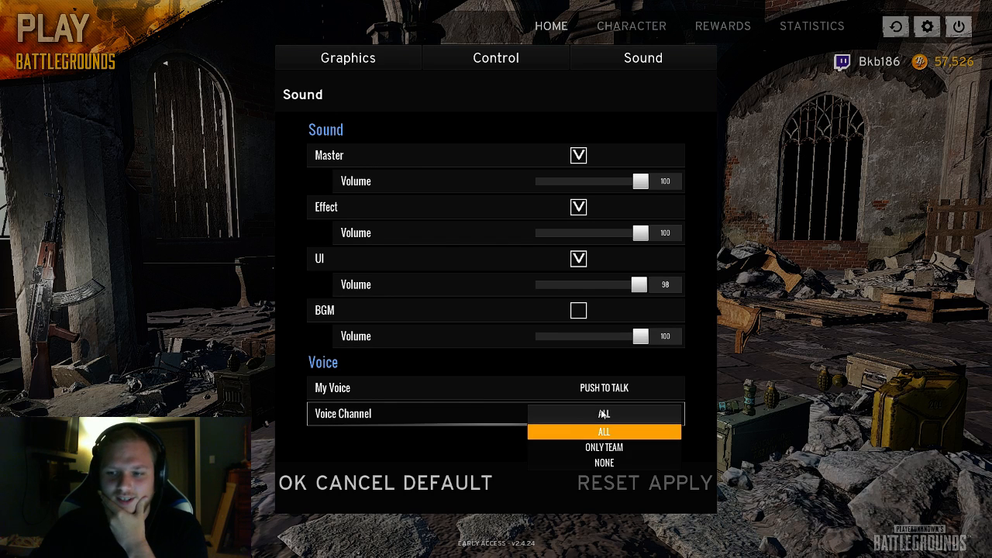
left_click(605, 431)
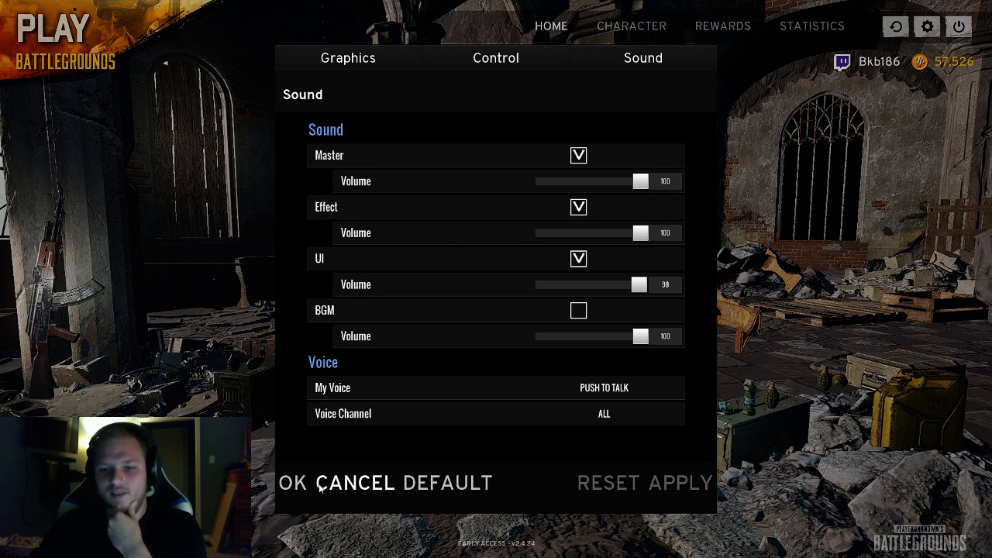
left_click(301, 483)
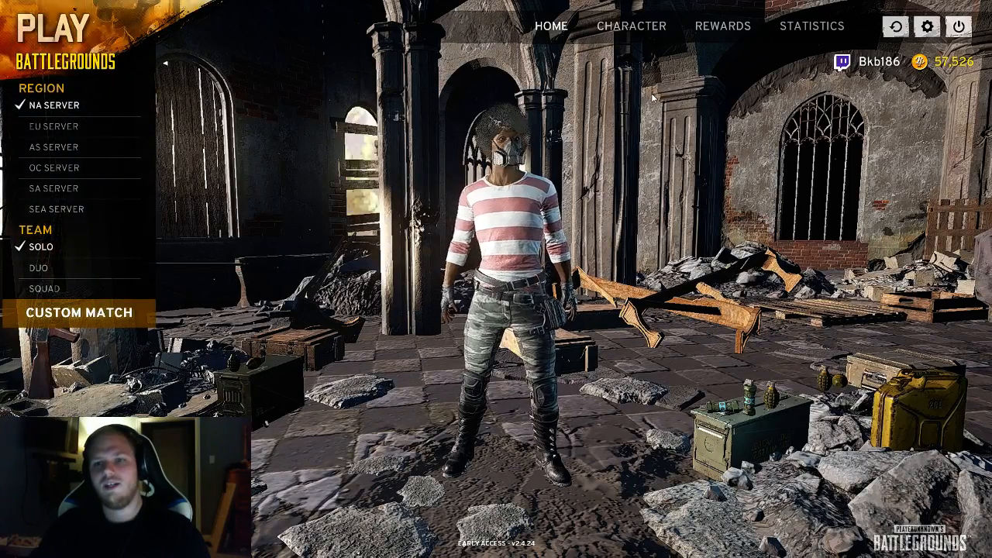
Step: Switch to the GitHub repository window and bring up its Clone or download options
key("alt+tab")
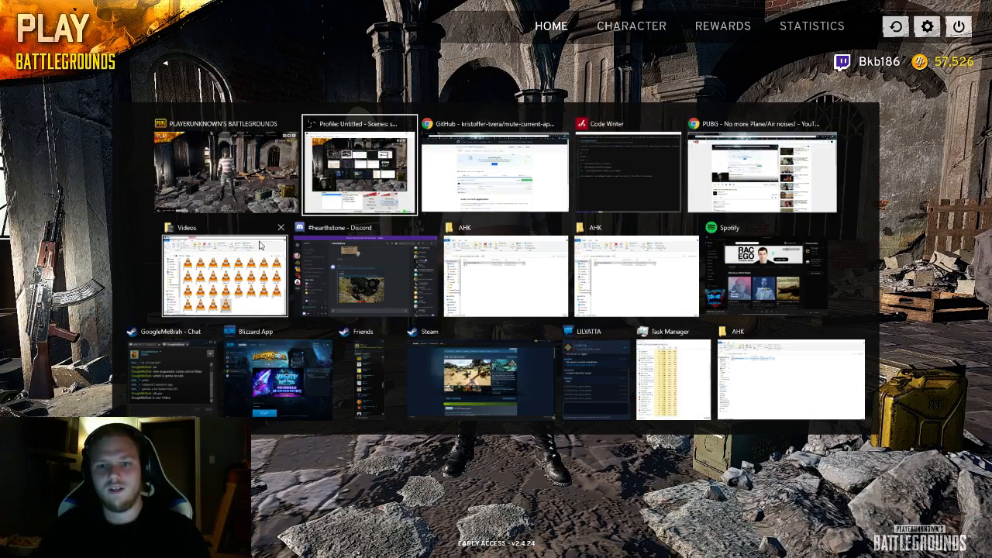
left_click(493, 168)
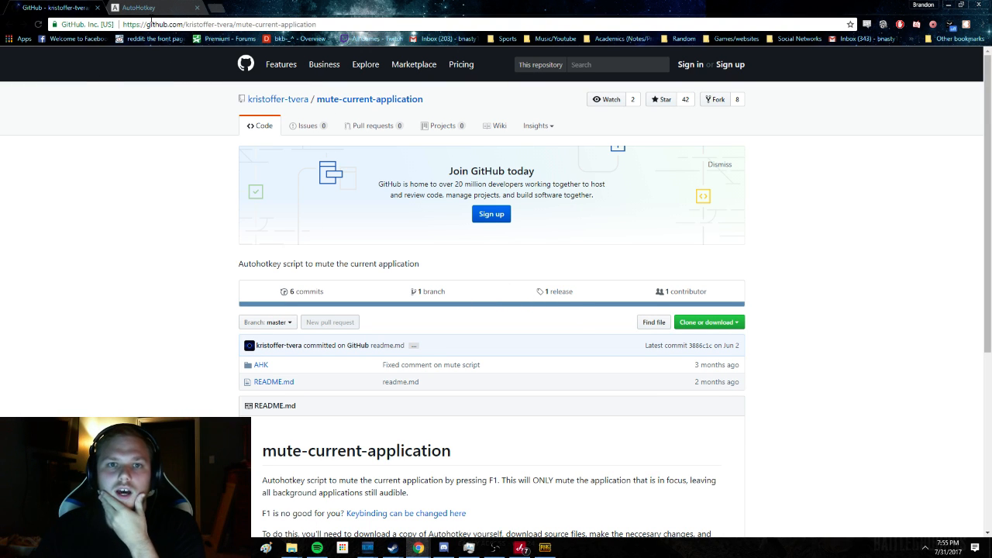
mouse_move(707, 321)
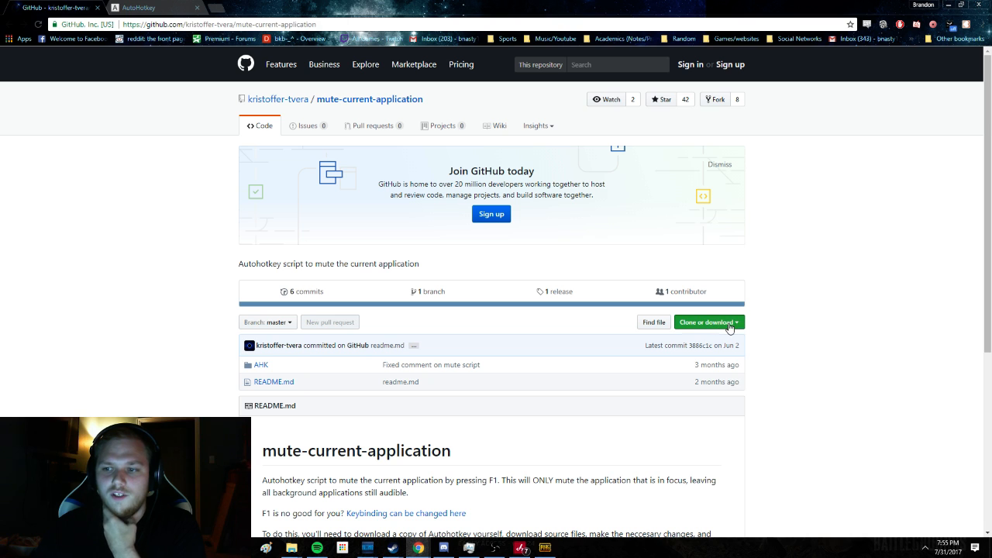
left_click(705, 321)
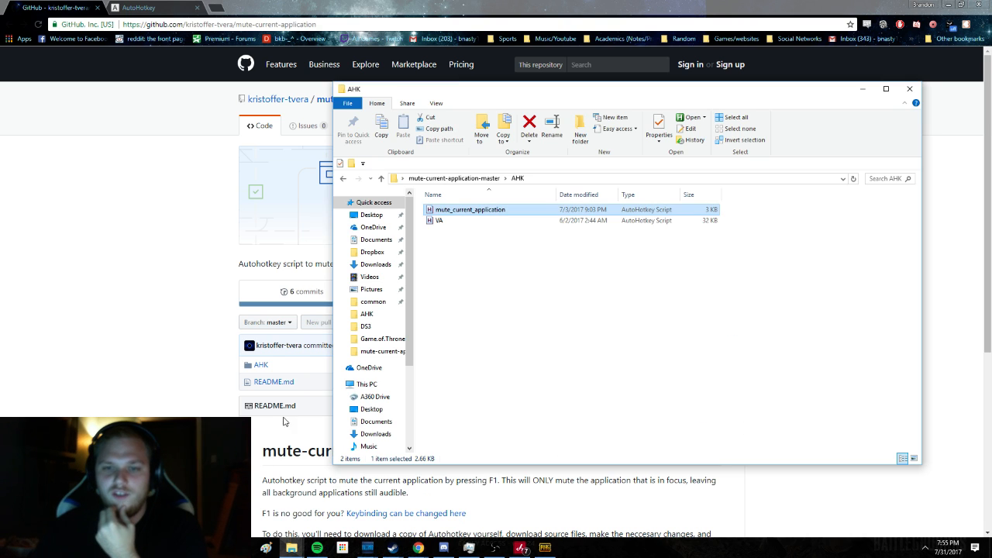
Step: Minimize the AHK folder window, leaving the GitHub repository page visible
left_click(344, 178)
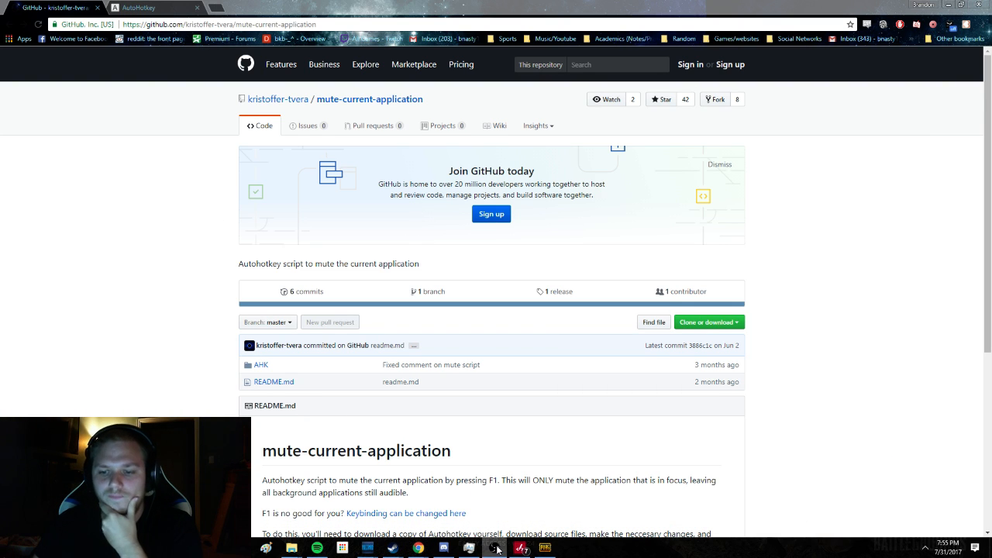
left_click(155, 8)
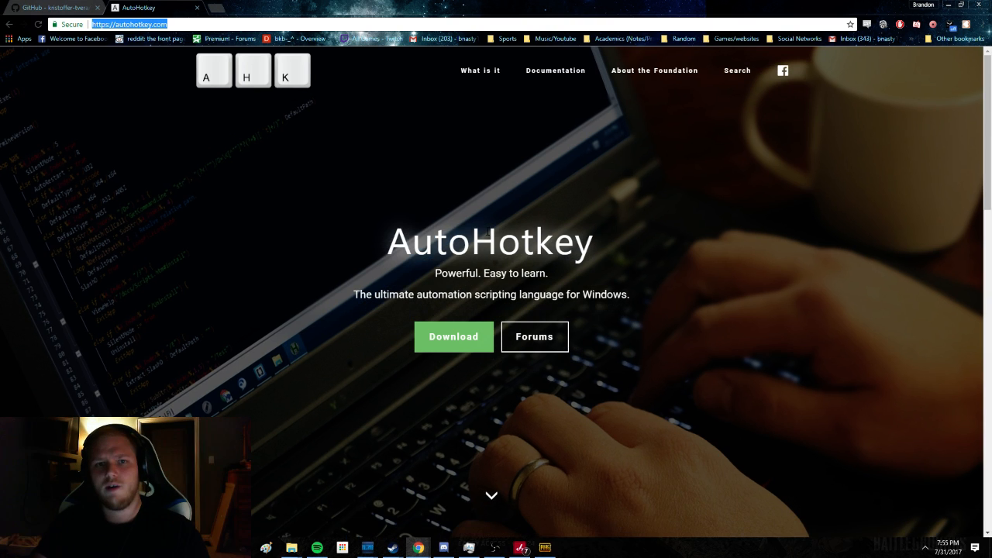
left_click(54, 8)
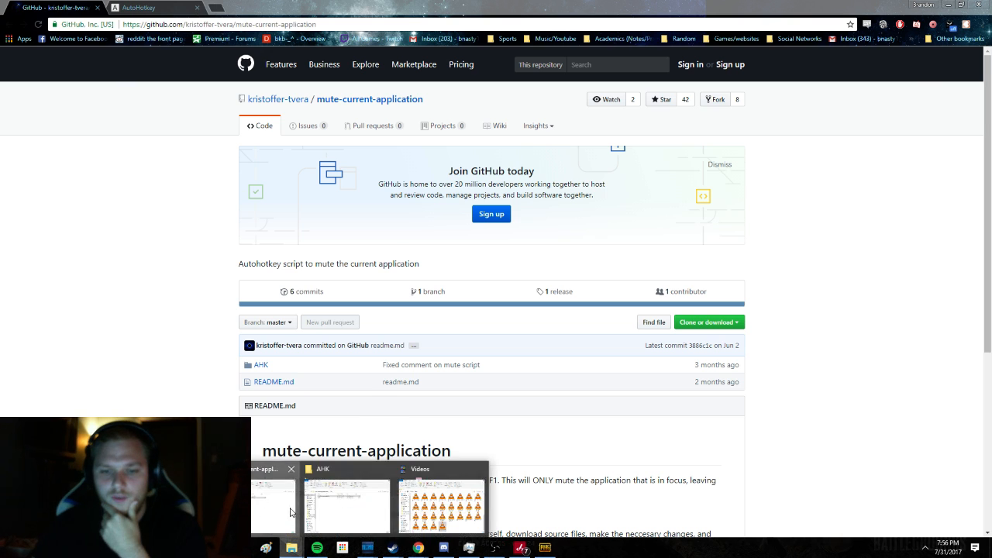
Step: Show the context menu for the mute_current_application.ahk script
right_click(450, 209)
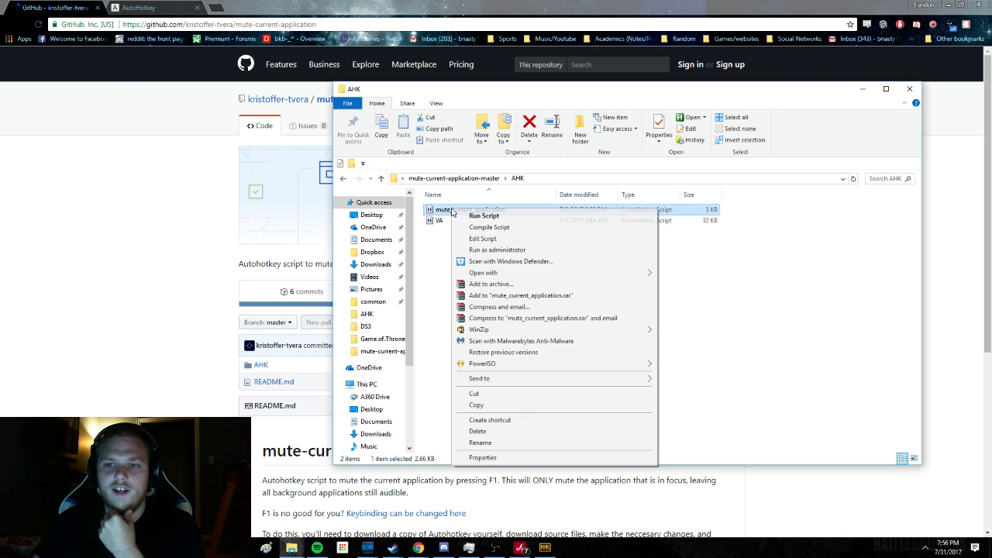
mouse_move(484, 239)
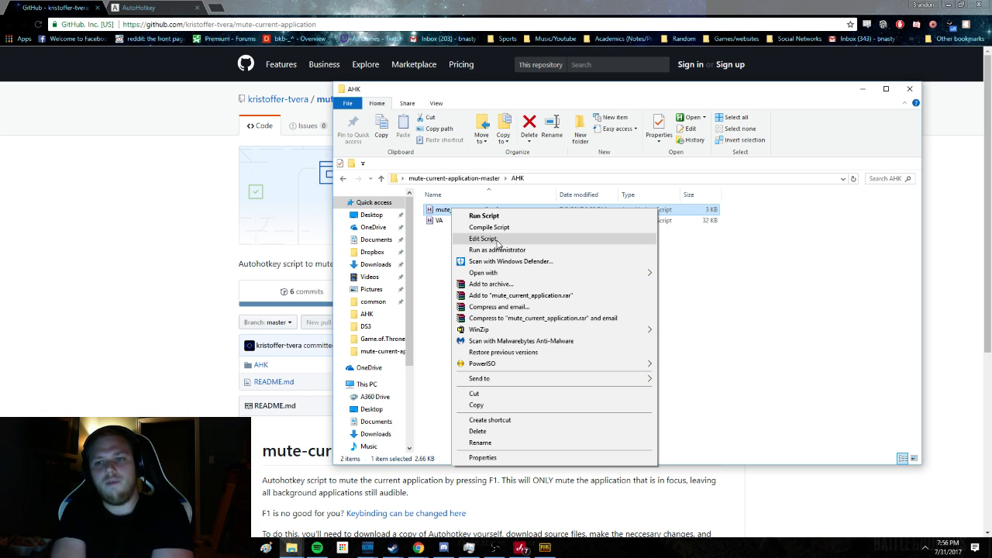
mouse_move(543, 478)
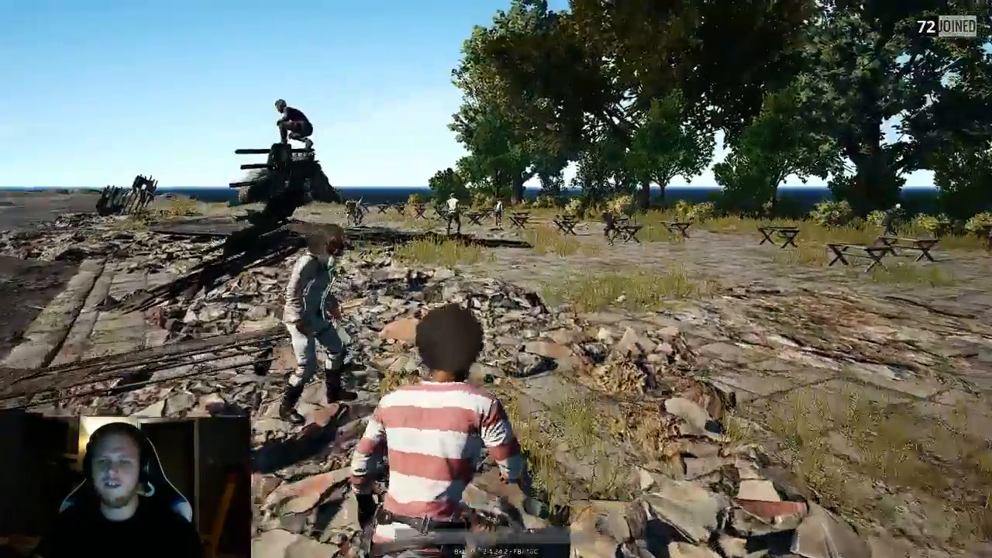
mouse_move(496, 279)
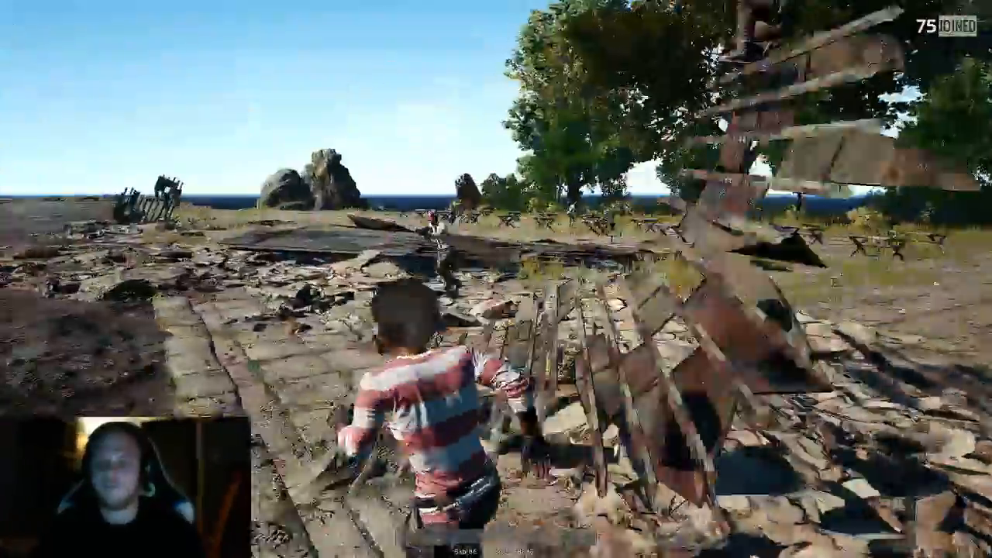